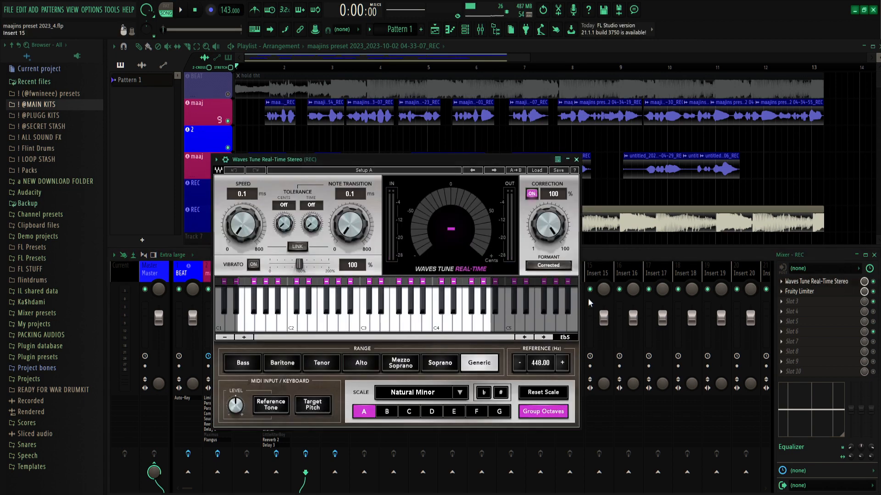
# Open Maximus from the maaj vocal insert's effect chain.
pyautogui.click(575, 159)
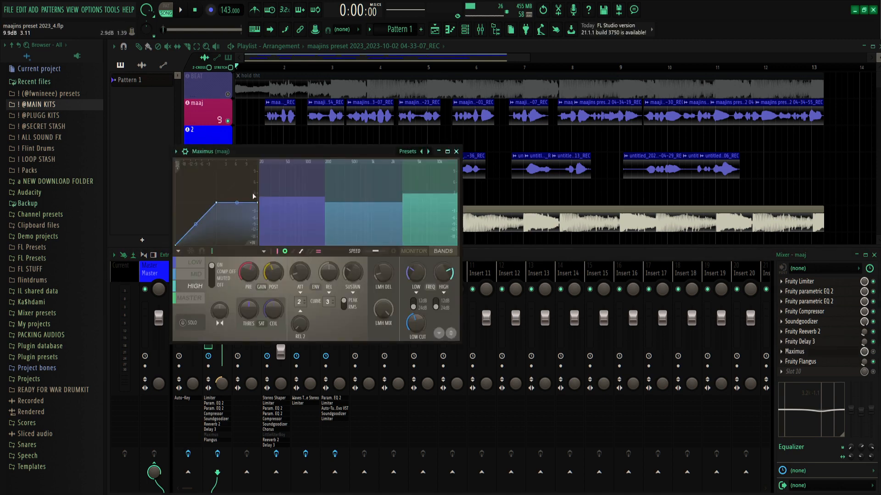
pyautogui.moveTo(447, 151)
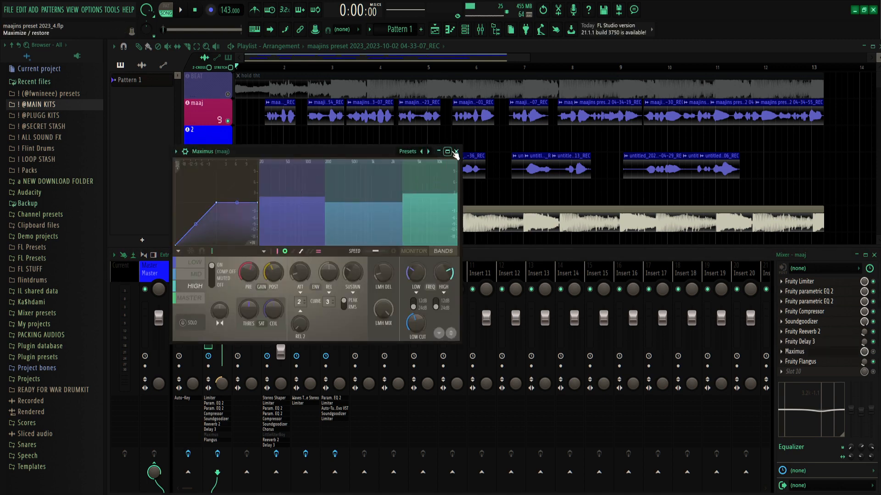
# Close the Maximus window, returning to the playlist and mixer view.
pyautogui.click(456, 151)
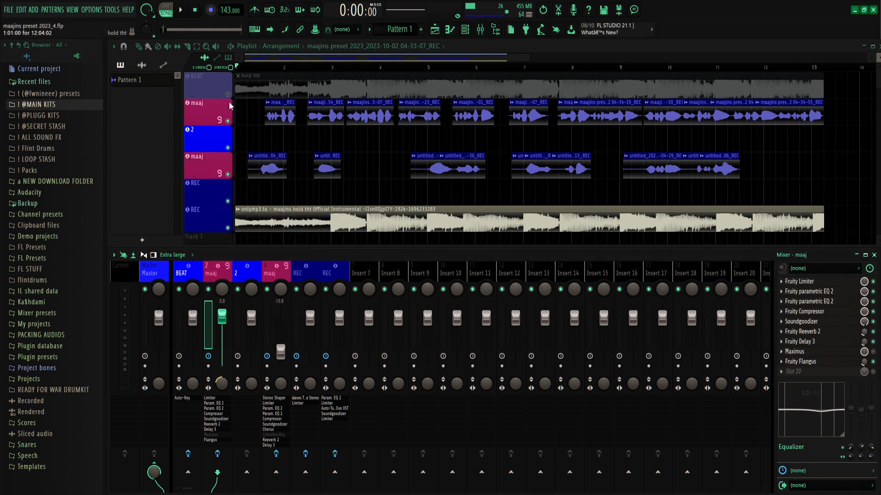
pyautogui.moveTo(807, 378)
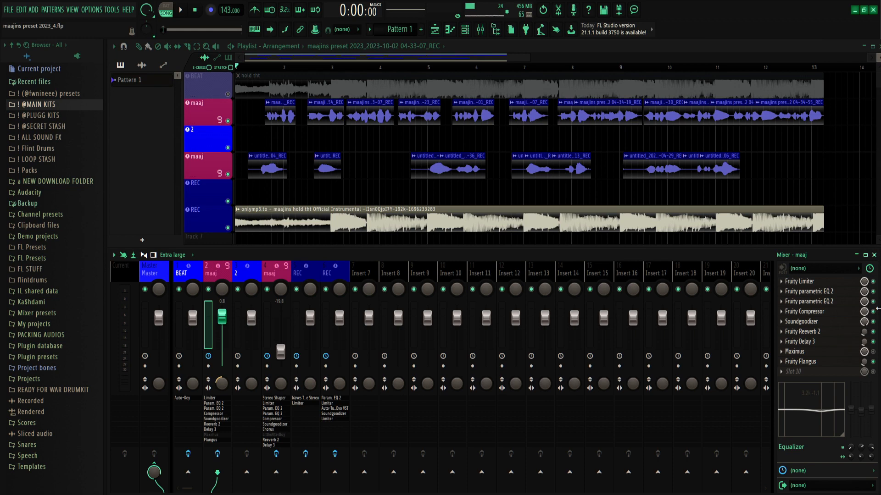
pyautogui.click(180, 10)
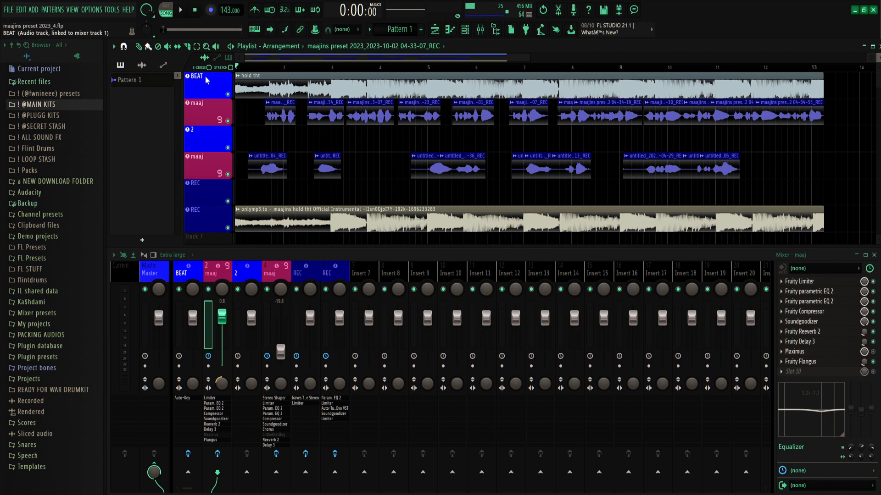
# Bring up the REC insert's Fruity Limiter in compressor (COMP) mode.
pyautogui.click(296, 274)
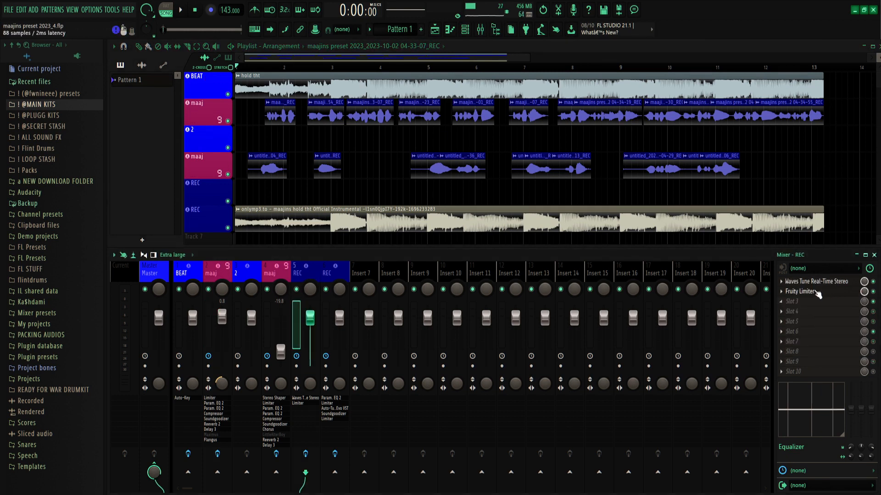
pyautogui.click(799, 292)
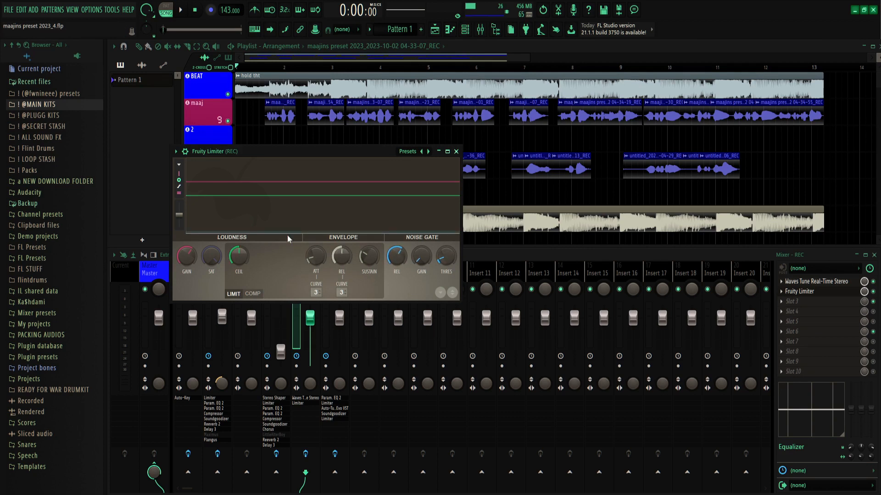
pyautogui.click(253, 294)
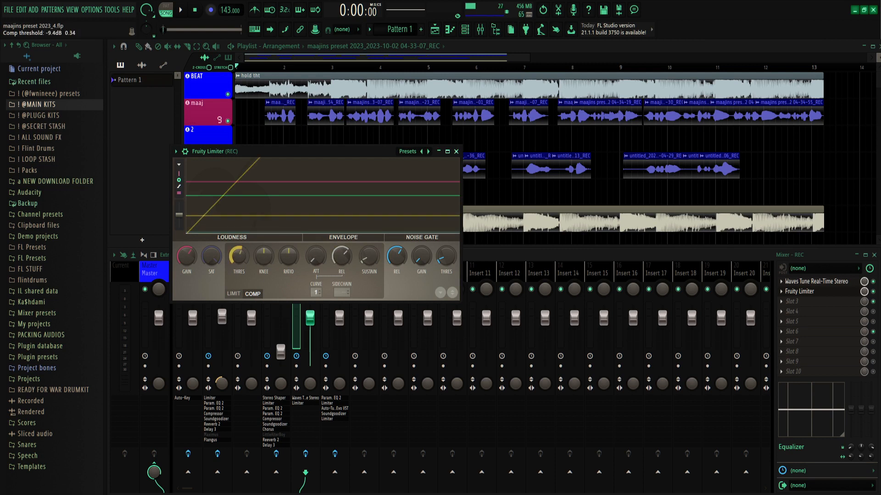
# Set compressor threshold near -9.4 dB, knee 74%, adjust noise gate gain, and close the limiter.
pyautogui.moveTo(262, 257); pyautogui.dragTo(262, 242)
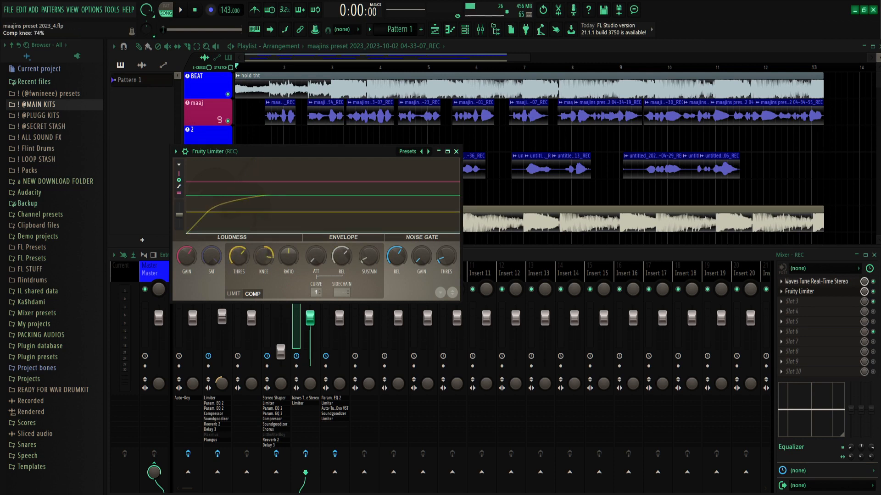
pyautogui.moveTo(263, 256); pyautogui.dragTo(263, 249)
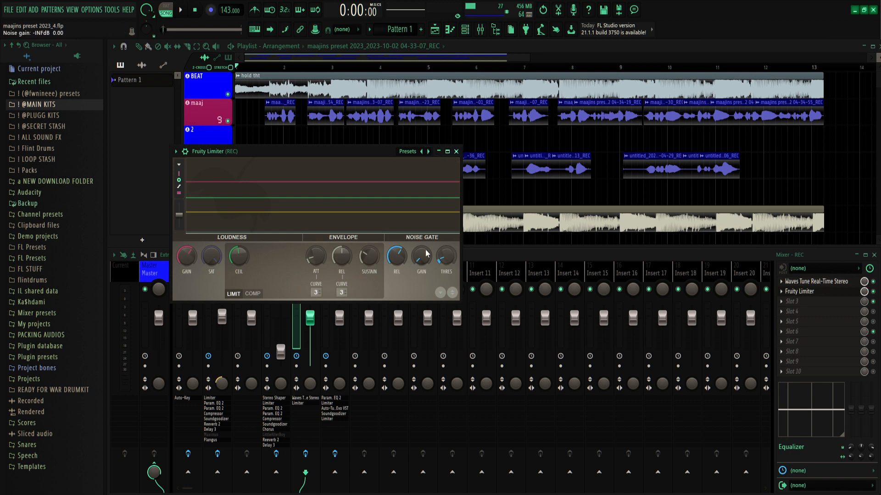
pyautogui.moveTo(446, 257); pyautogui.dragTo(446, 259)
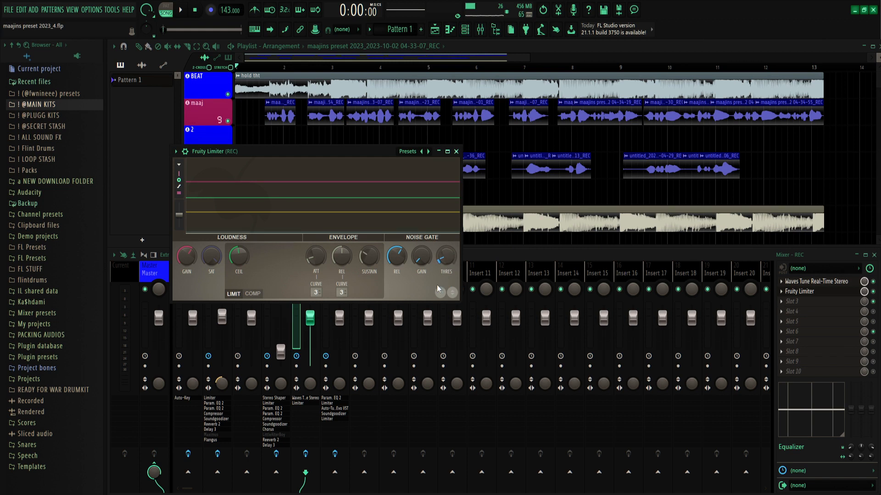
pyautogui.click(252, 294)
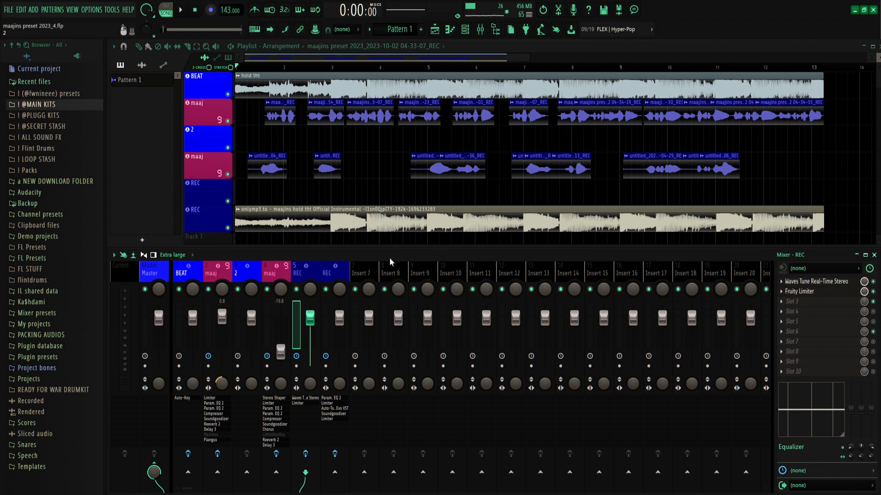
# Open the instrumental sample's Channel Settings to raise its pitch.
pyautogui.click(822, 268)
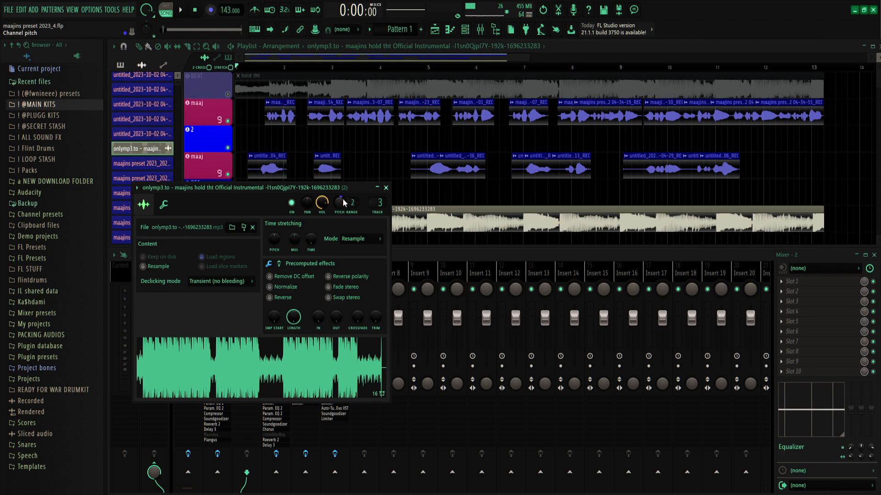
# Close the instrumental's Channel Settings, leaving playlist and mixer in view.
pyautogui.click(387, 187)
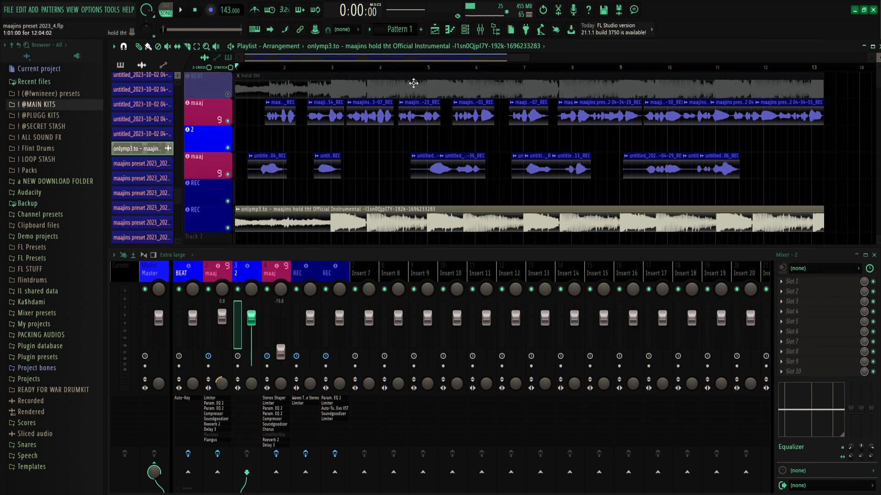
pyautogui.moveTo(266, 93)
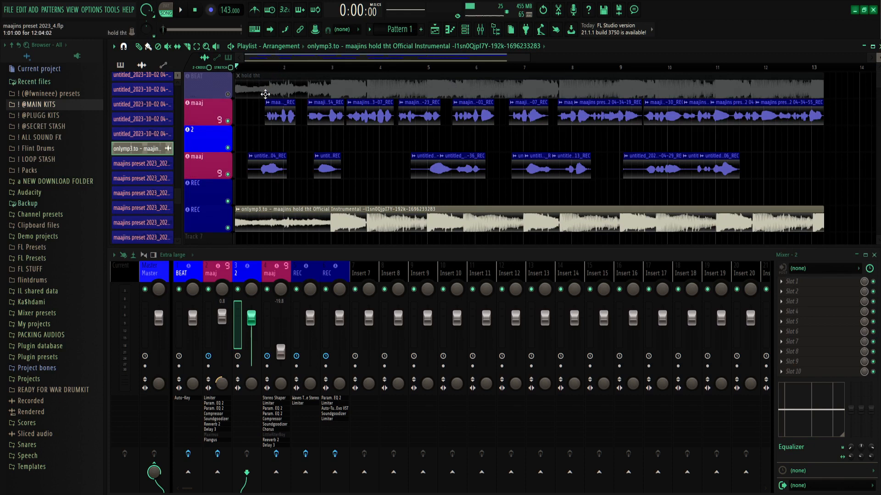
pyautogui.moveTo(244, 76)
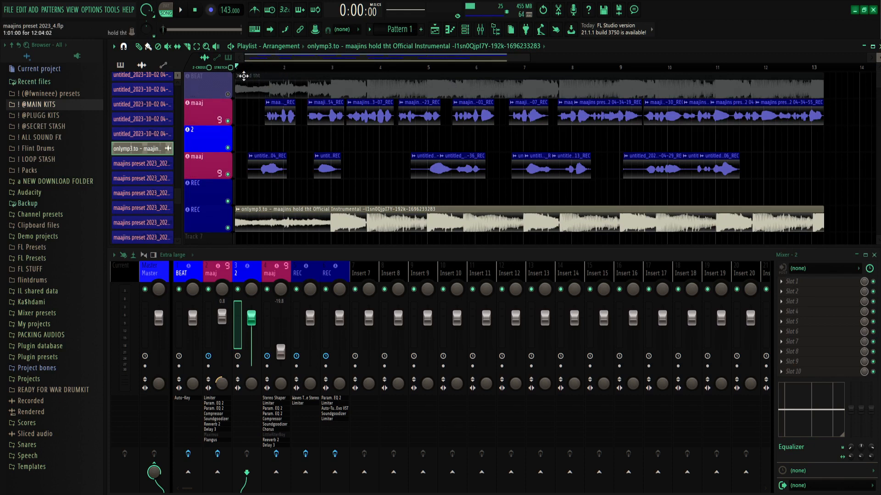